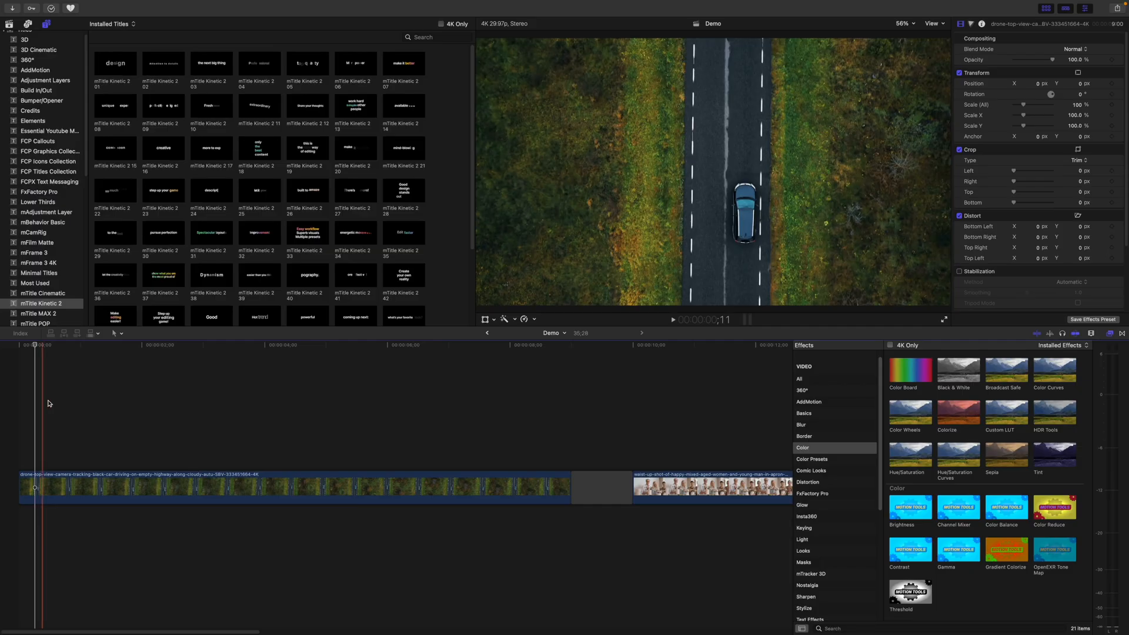
Step: Place an object tracker over the black car in the drone road clip
click(211, 148)
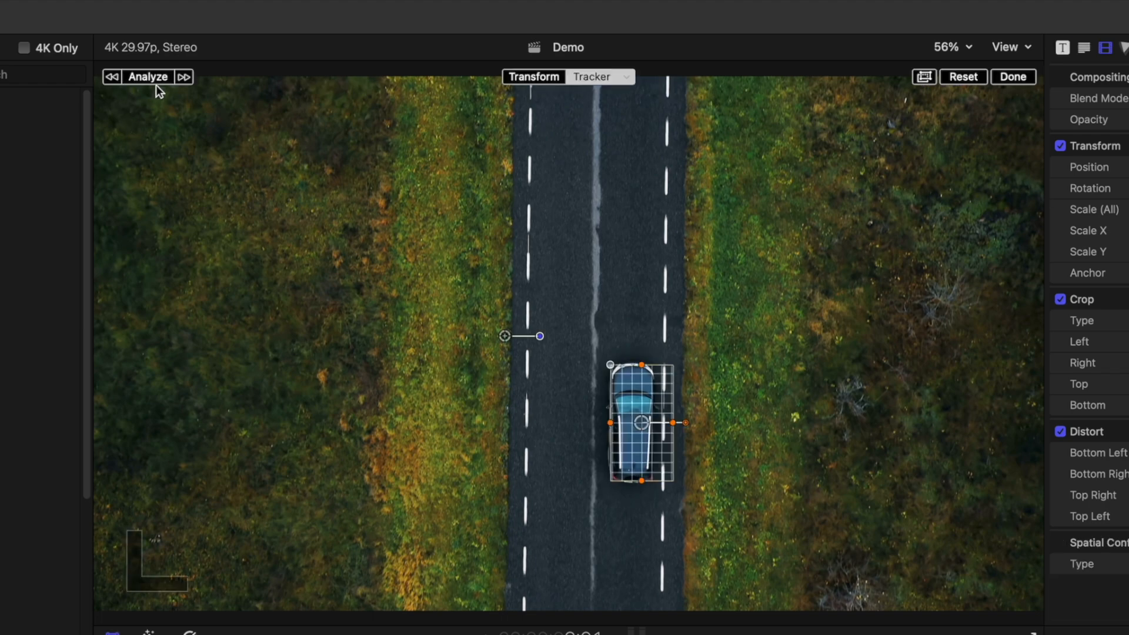
Step: Analyze the car's motion and apply the tracker to position only, with Rotation unchecked
click(147, 77)
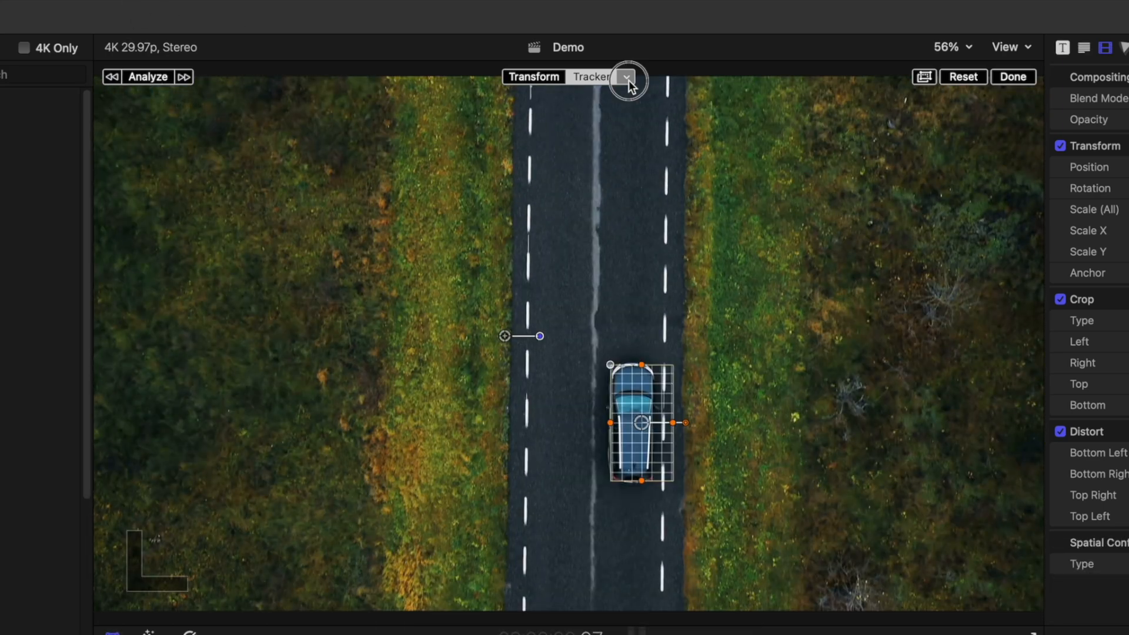
click(626, 77)
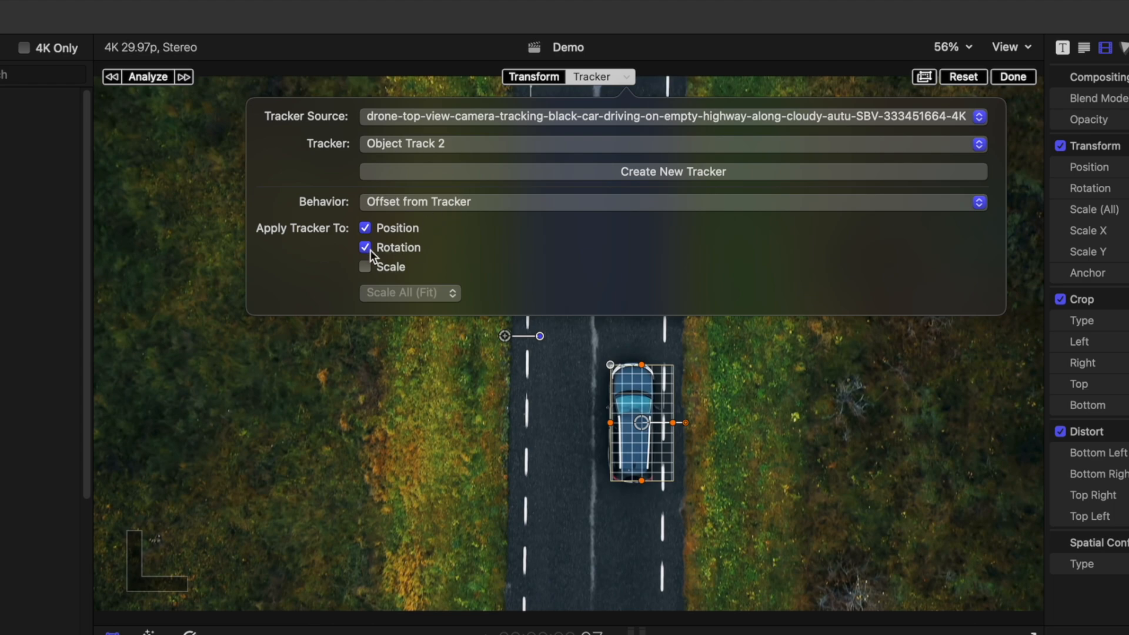
click(365, 247)
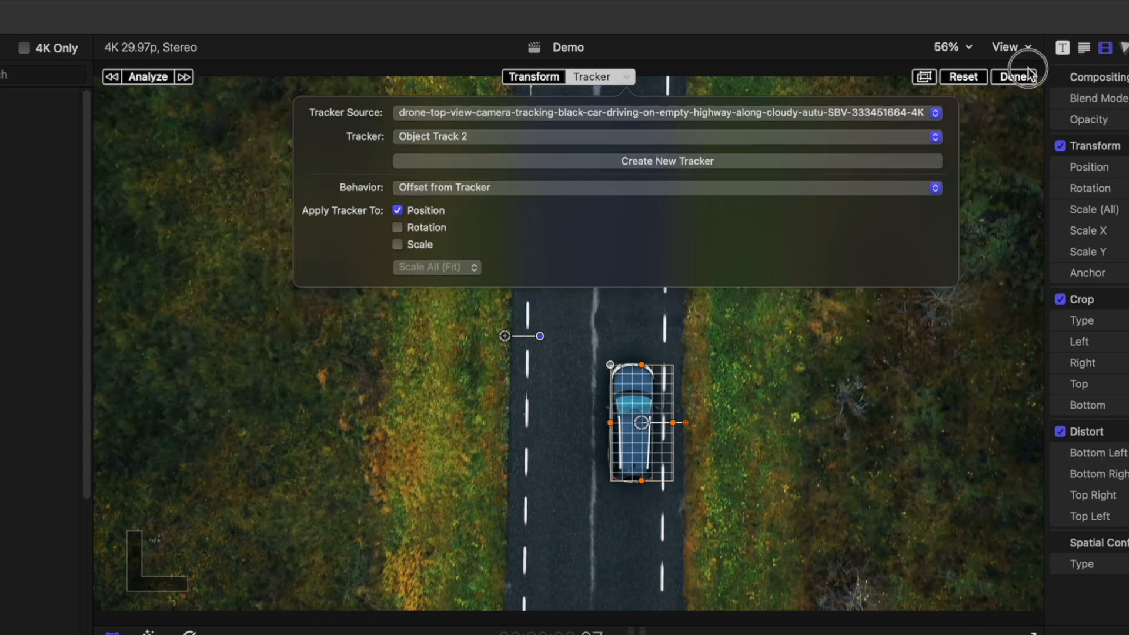
click(1016, 77)
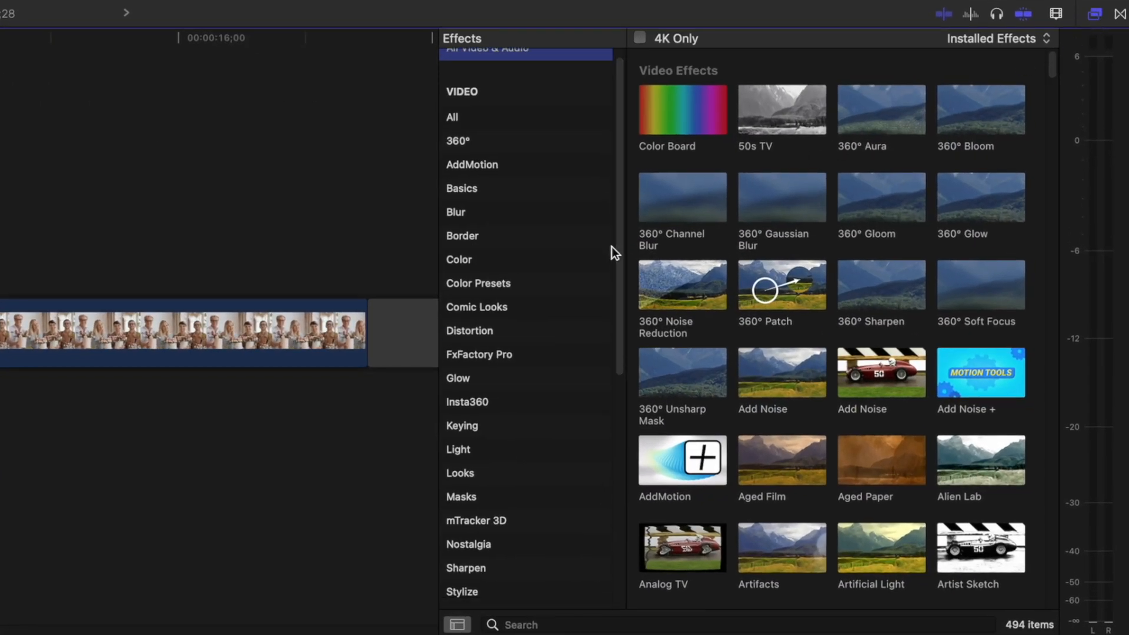
Step: Show the Stylize video effects category in the Effects browser
scroll(down, 3)
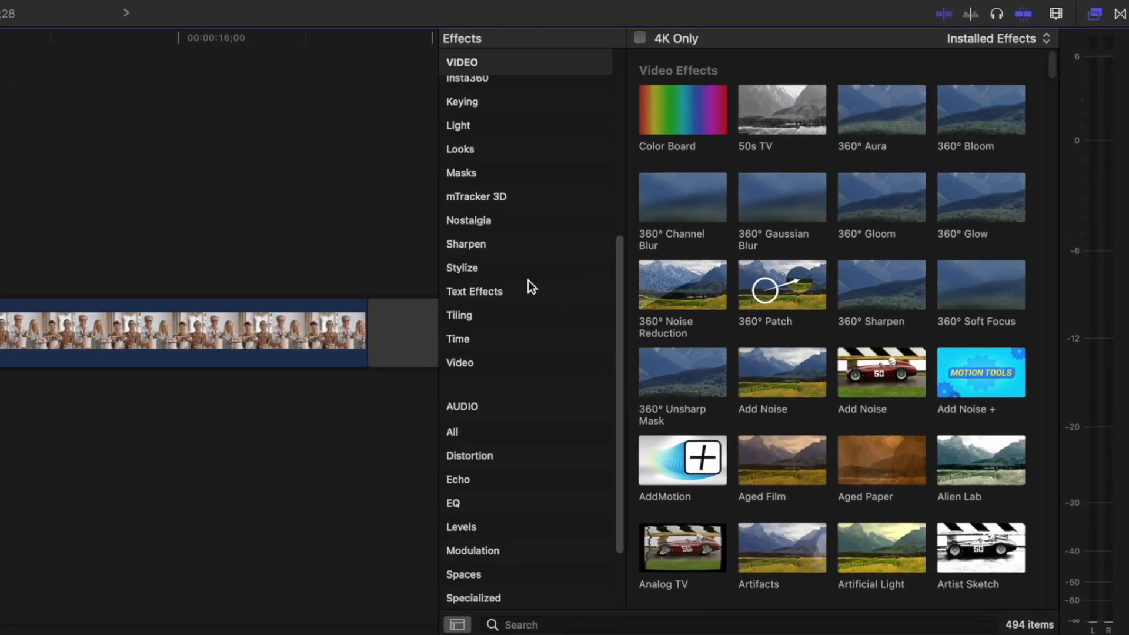
click(462, 268)
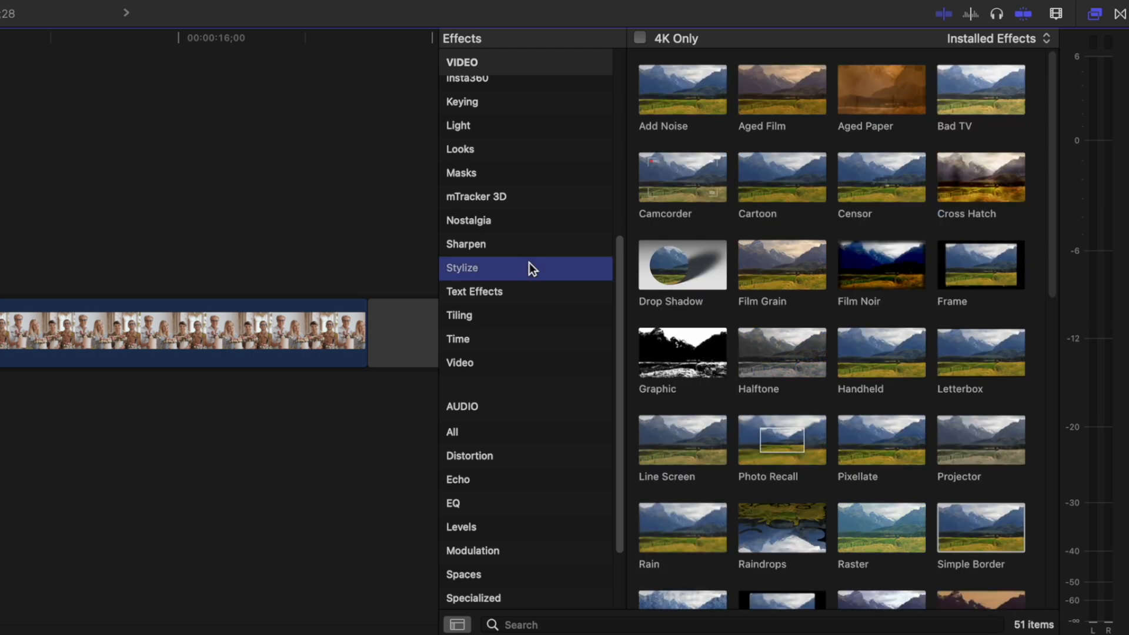
scroll(down, 3)
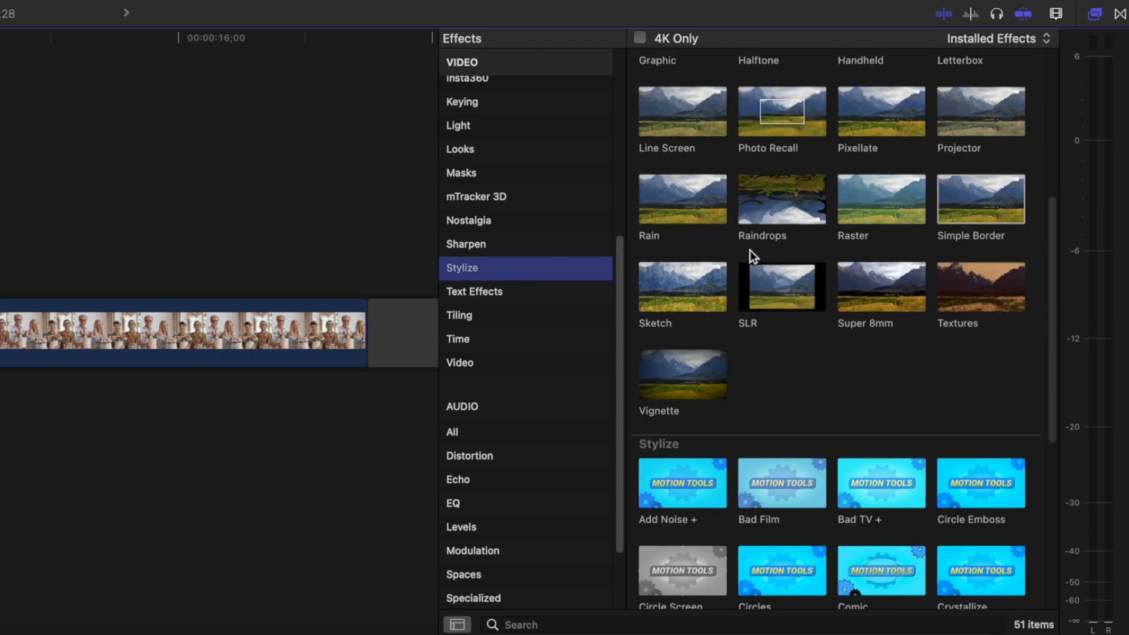
mouse_move(896, 117)
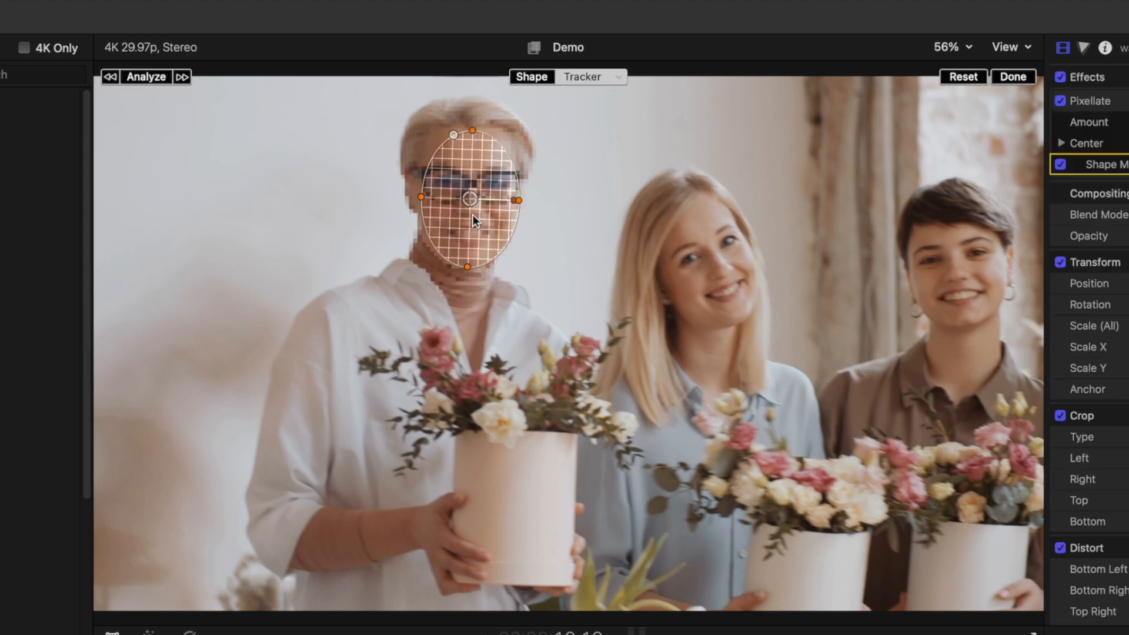
Step: Analyze the oval mask so the pixelation follows the woman's face, then finish tracking
click(146, 78)
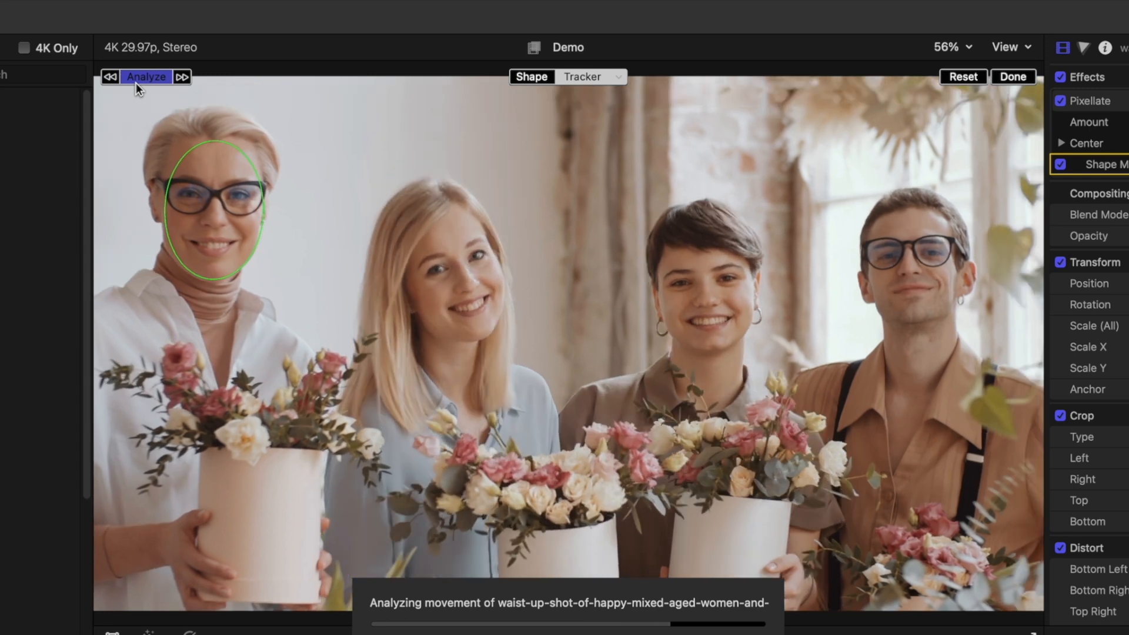
click(146, 77)
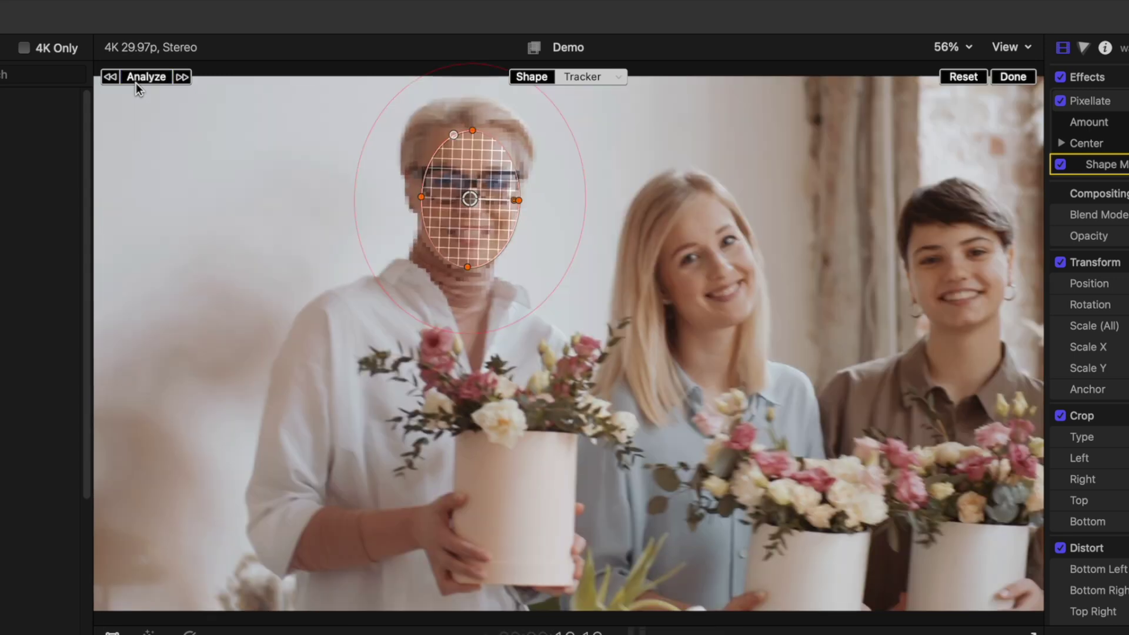
click(145, 76)
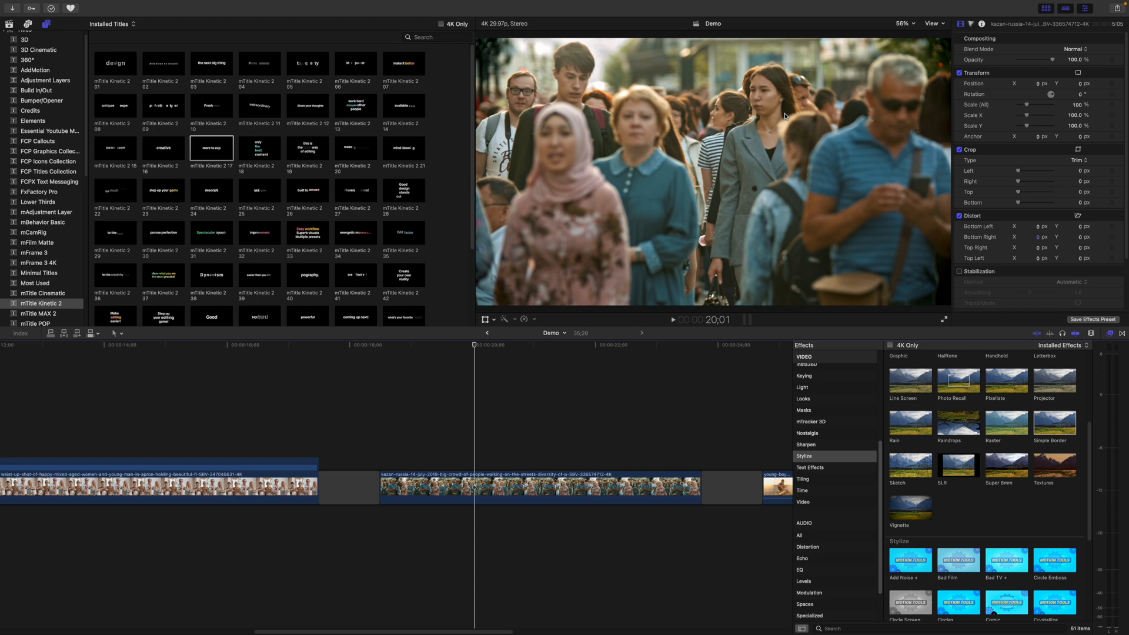
Step: Put a tracker on the grey-blazer woman's face with Machine Learning analysis
click(474, 486)
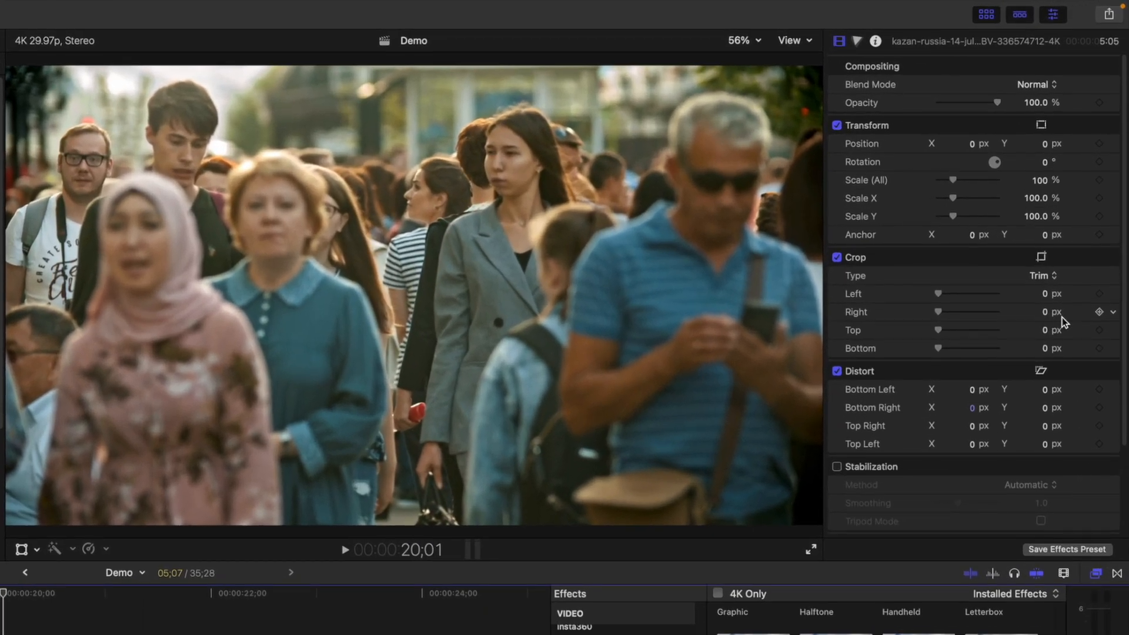
scroll(down, 3)
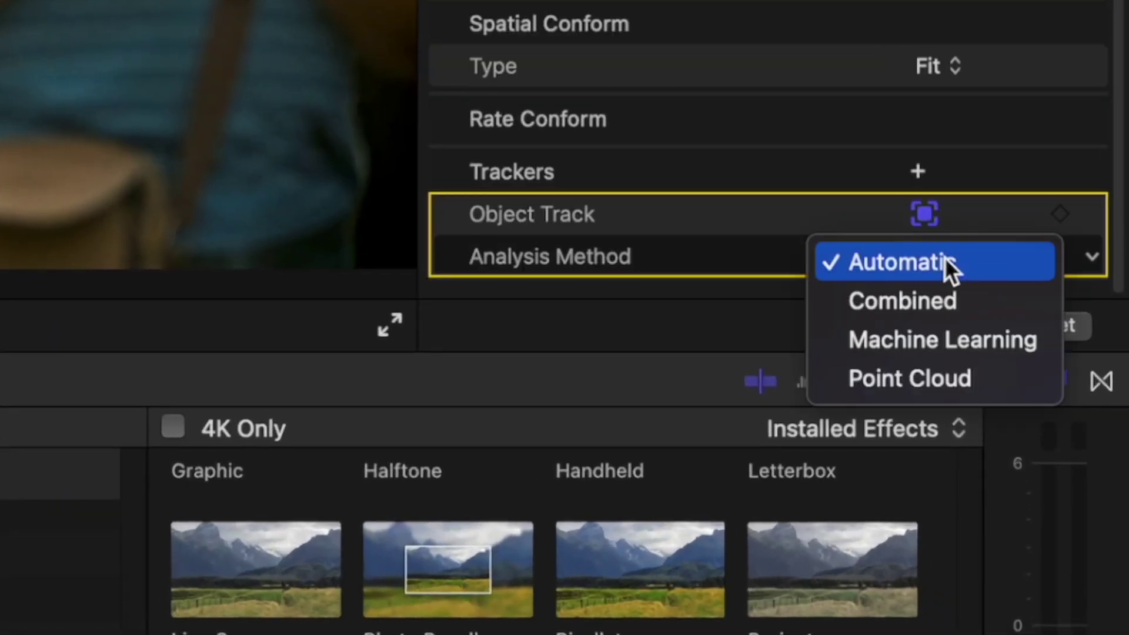
click(942, 339)
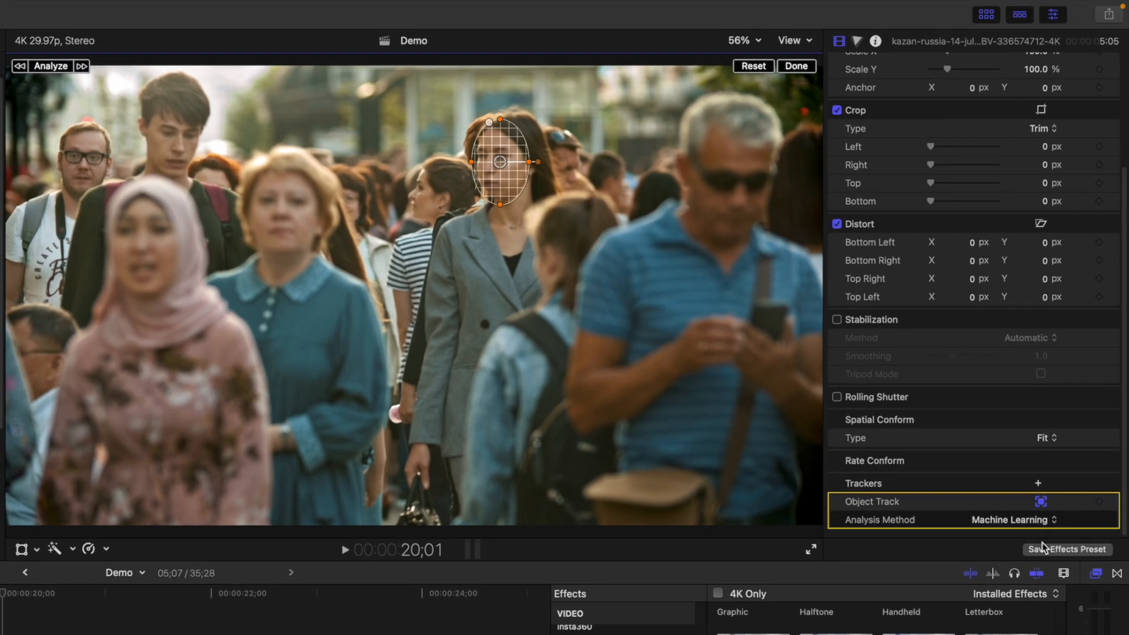
mouse_move(1067, 549)
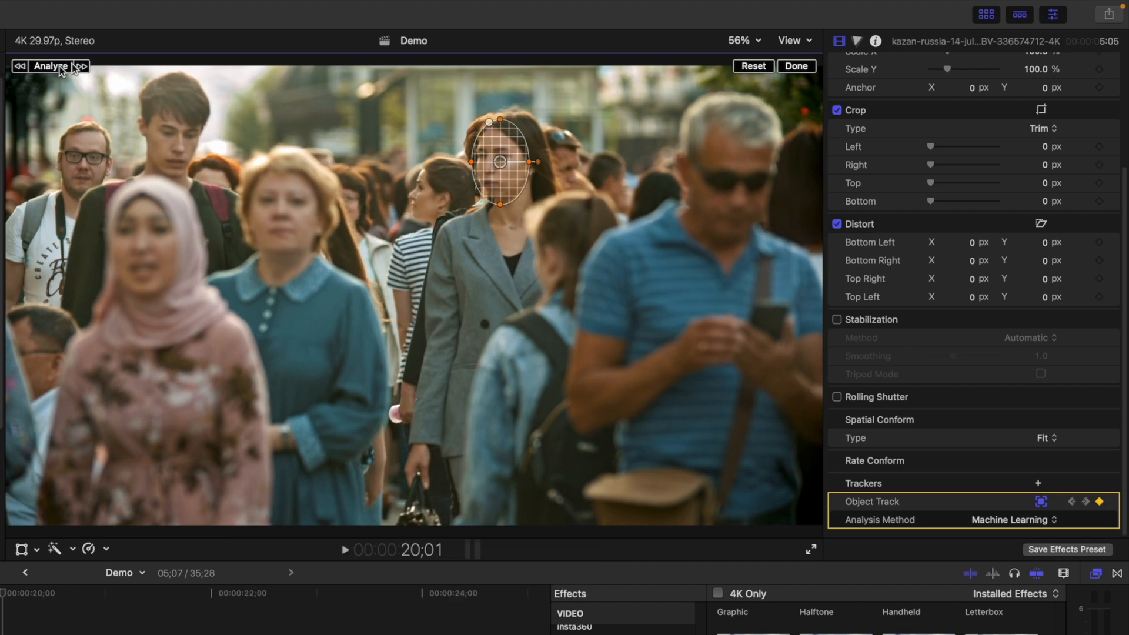
Step: Track the woman's face and pick the scribbled arrow from mFrame 3 titles
click(795, 65)
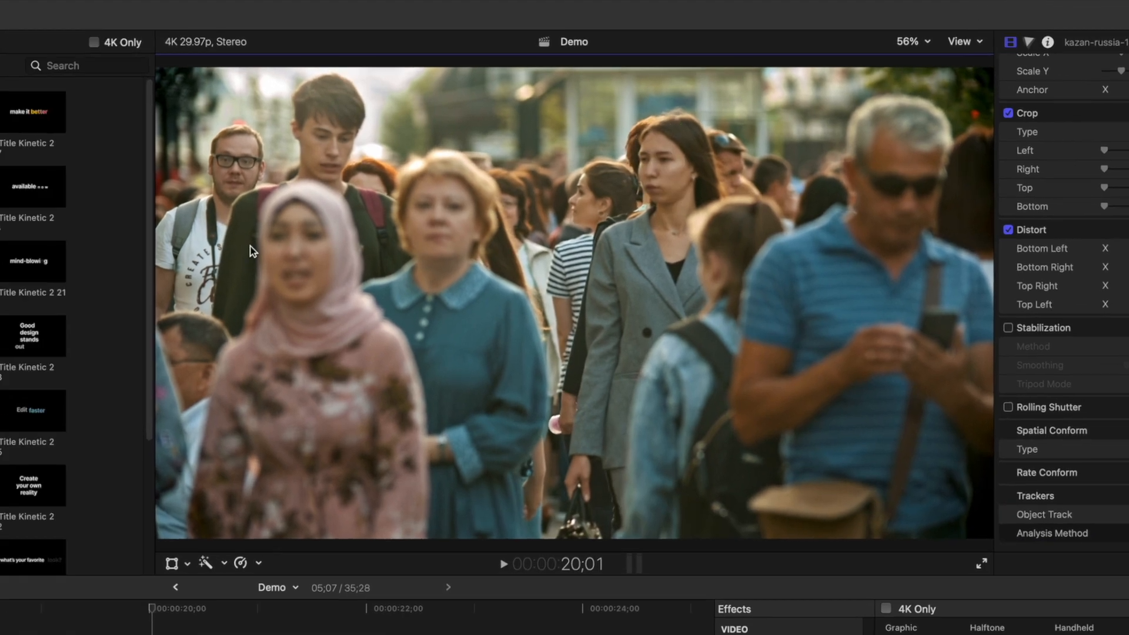
click(68, 504)
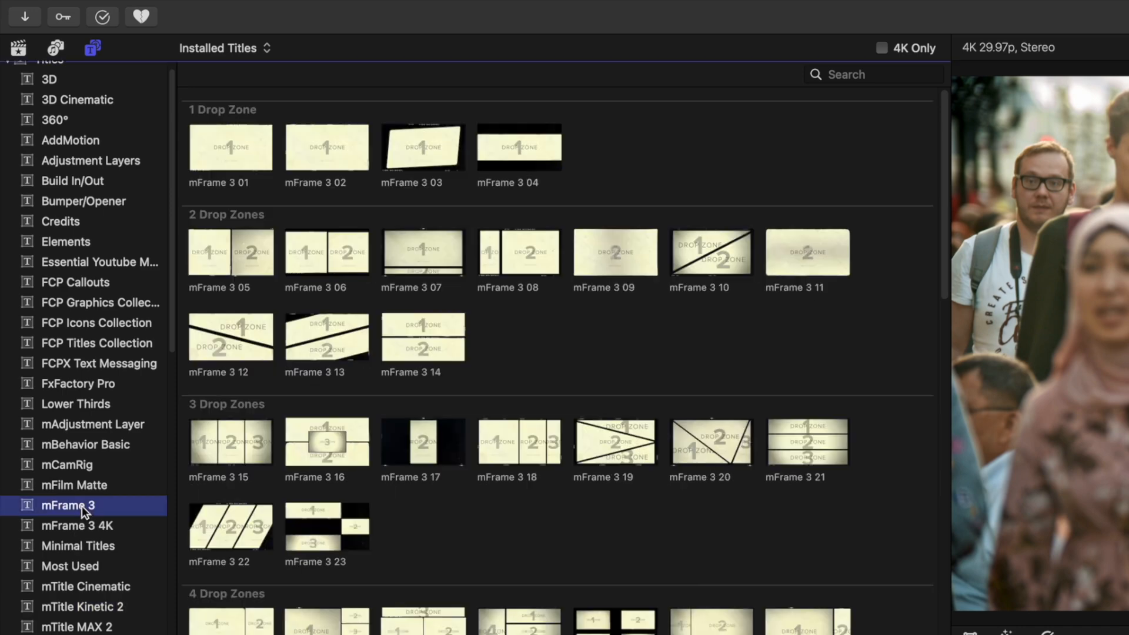
scroll(down, 3)
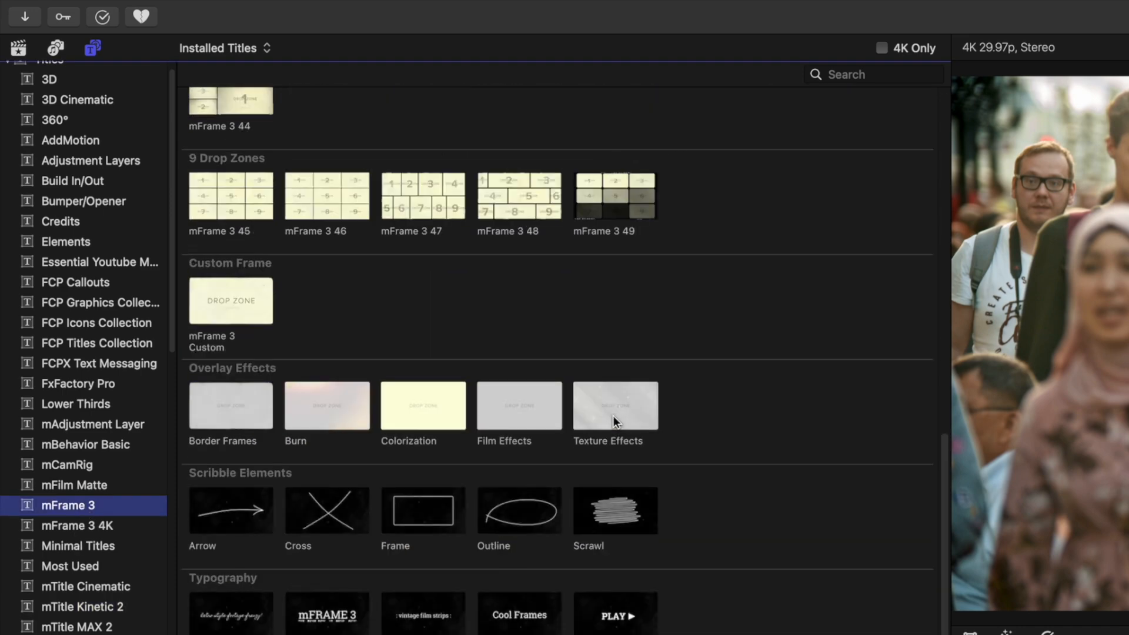
click(230, 510)
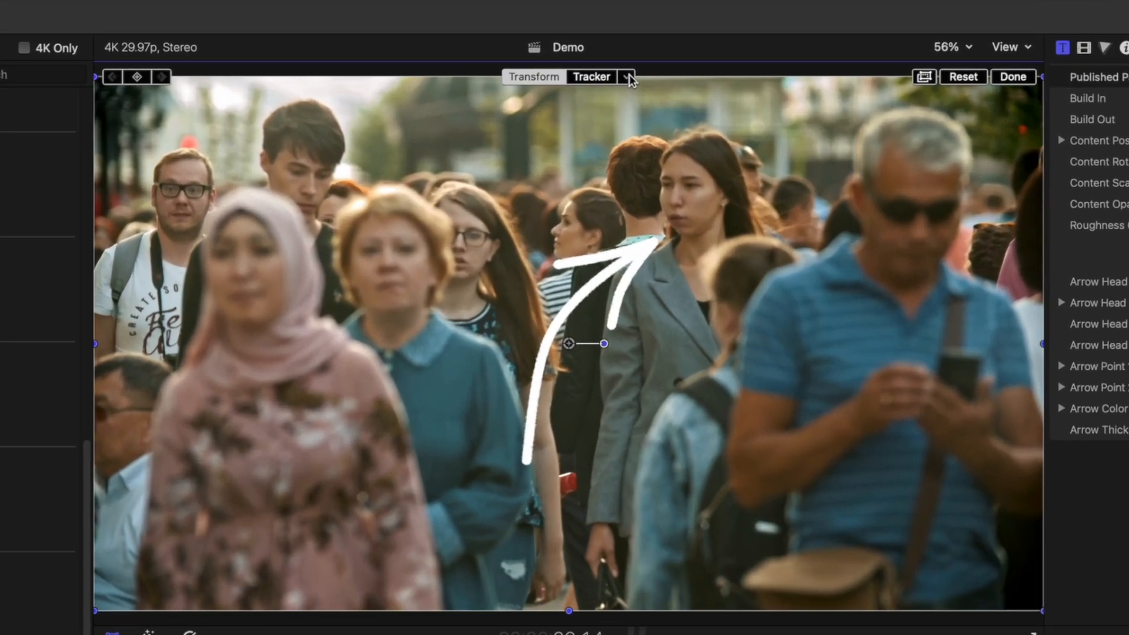
Step: Attach the arrow to the object track, following position but not rotation
click(627, 77)
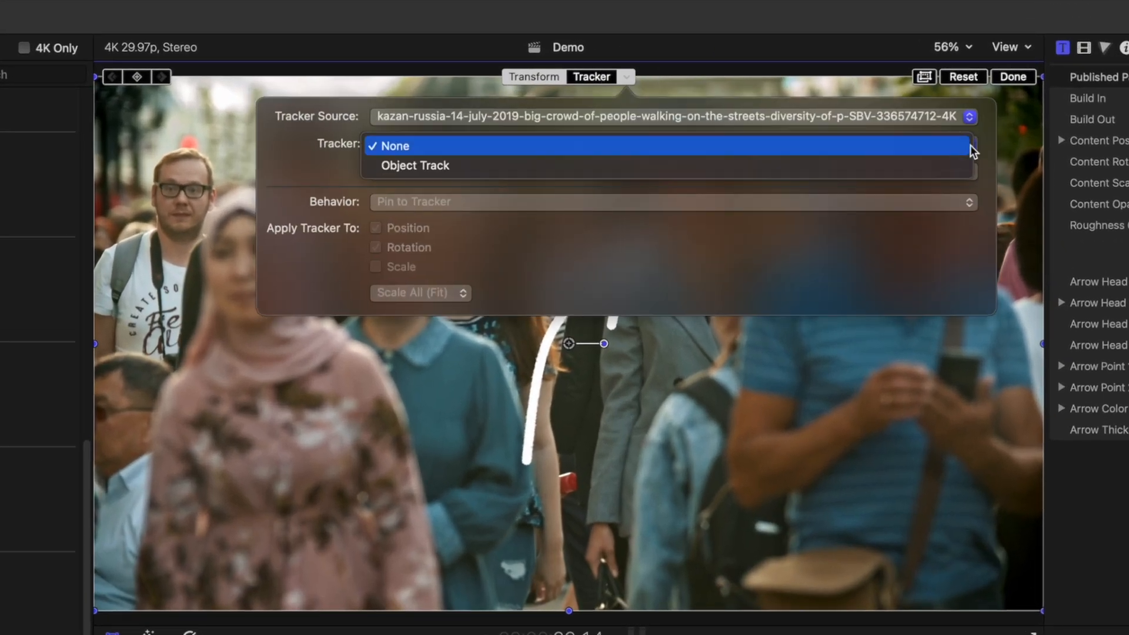
click(414, 166)
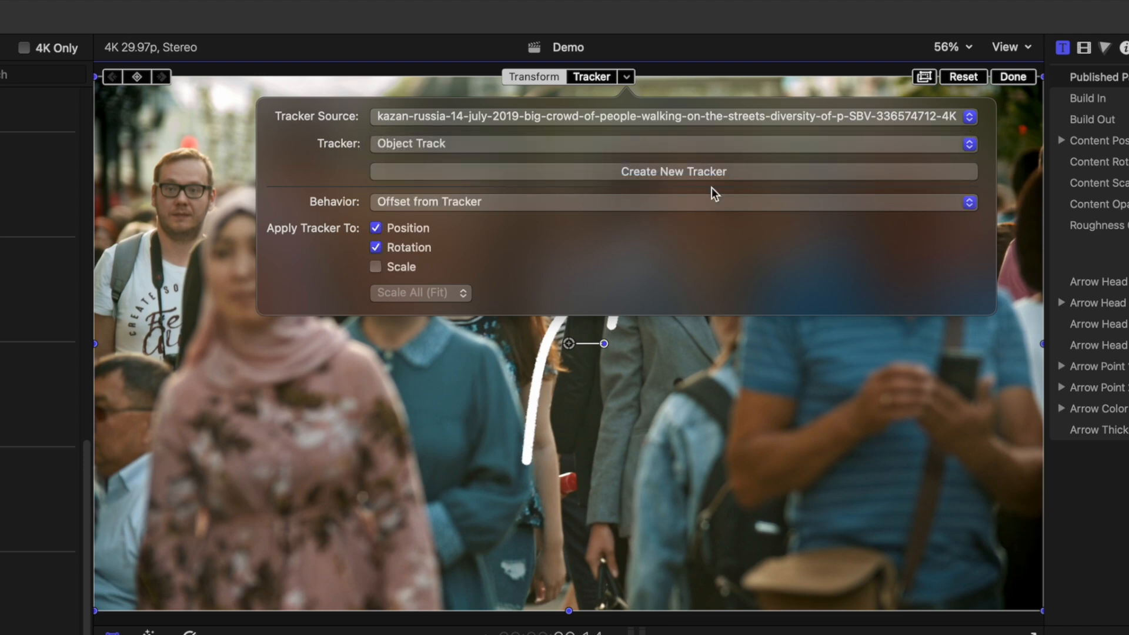
click(375, 247)
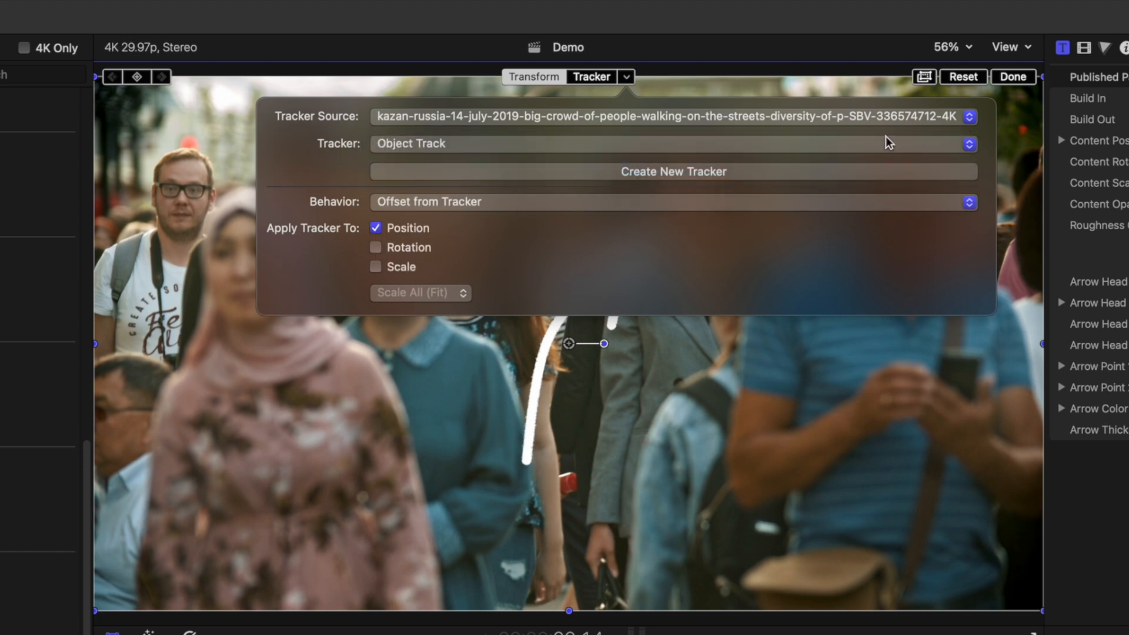
click(1013, 76)
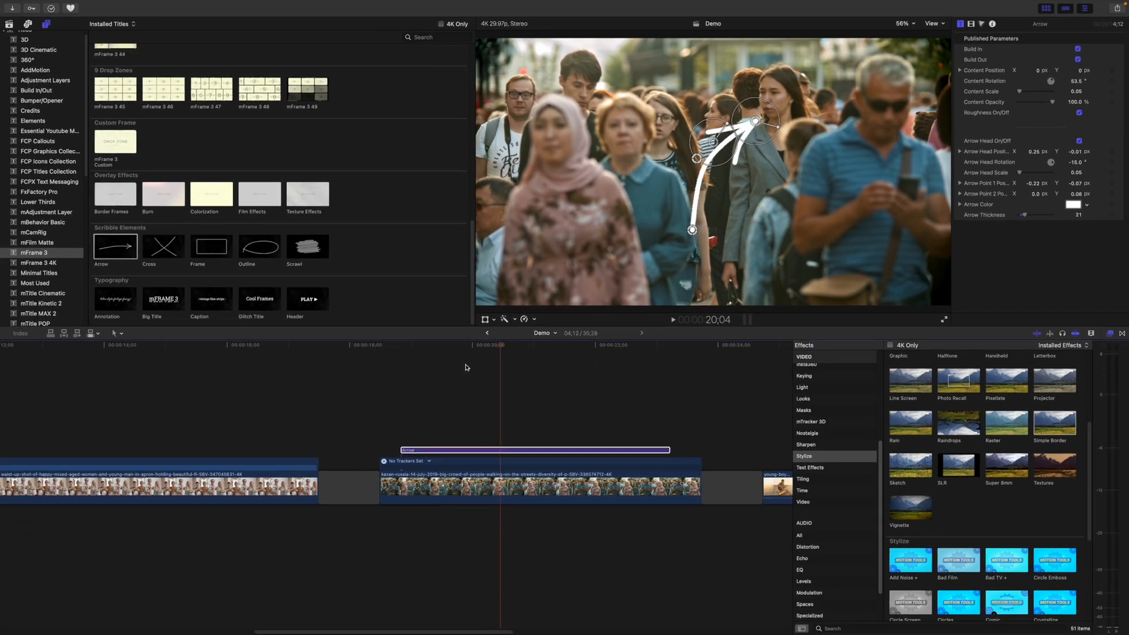
click(382, 346)
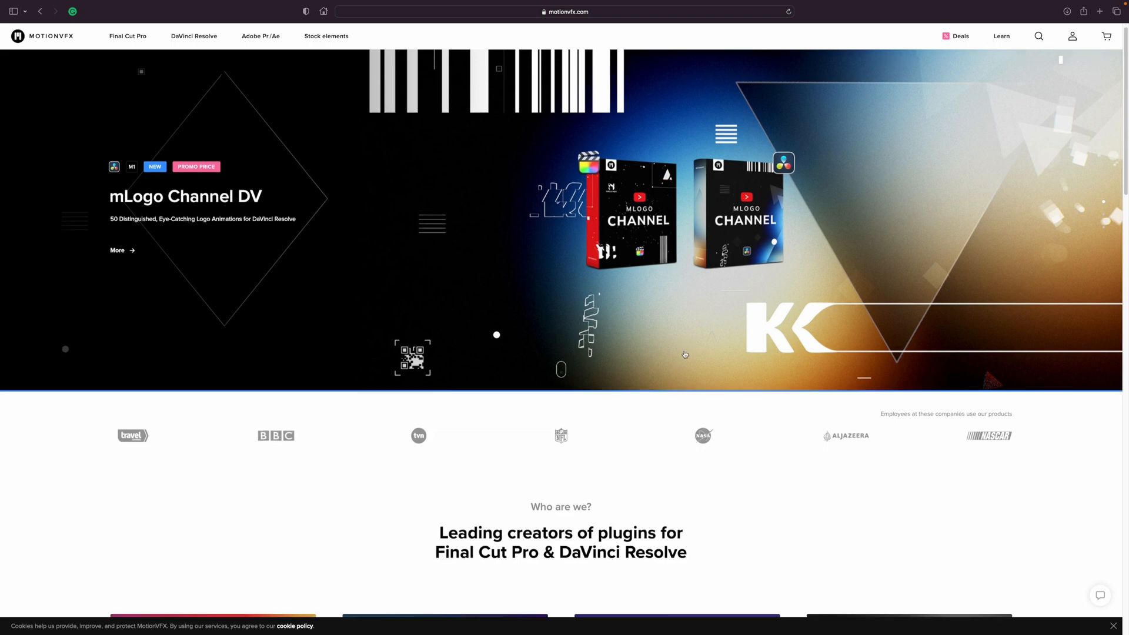
Step: Open the Final Cut Pro plugins & templates catalogue from the MotionVFX homepage
scroll(down, 3)
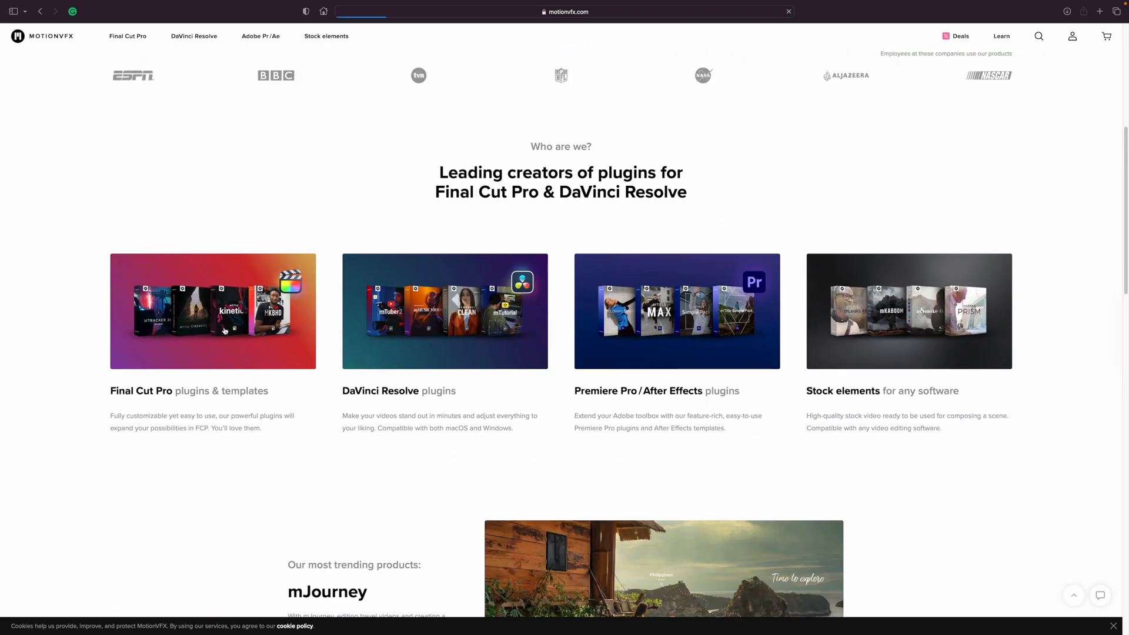
click(128, 36)
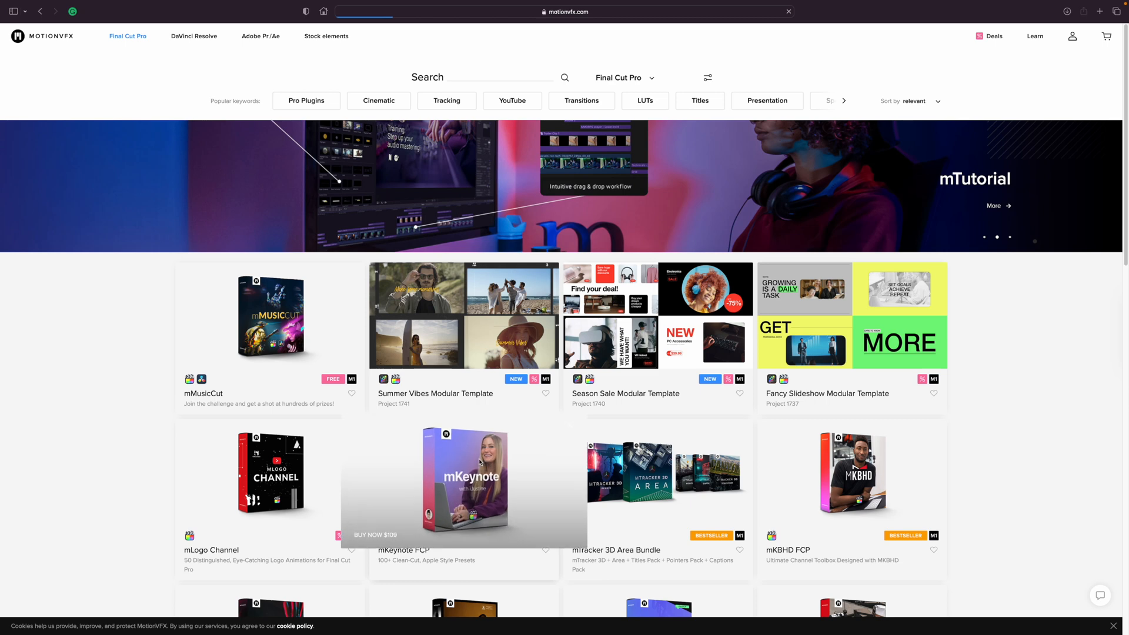
click(463, 484)
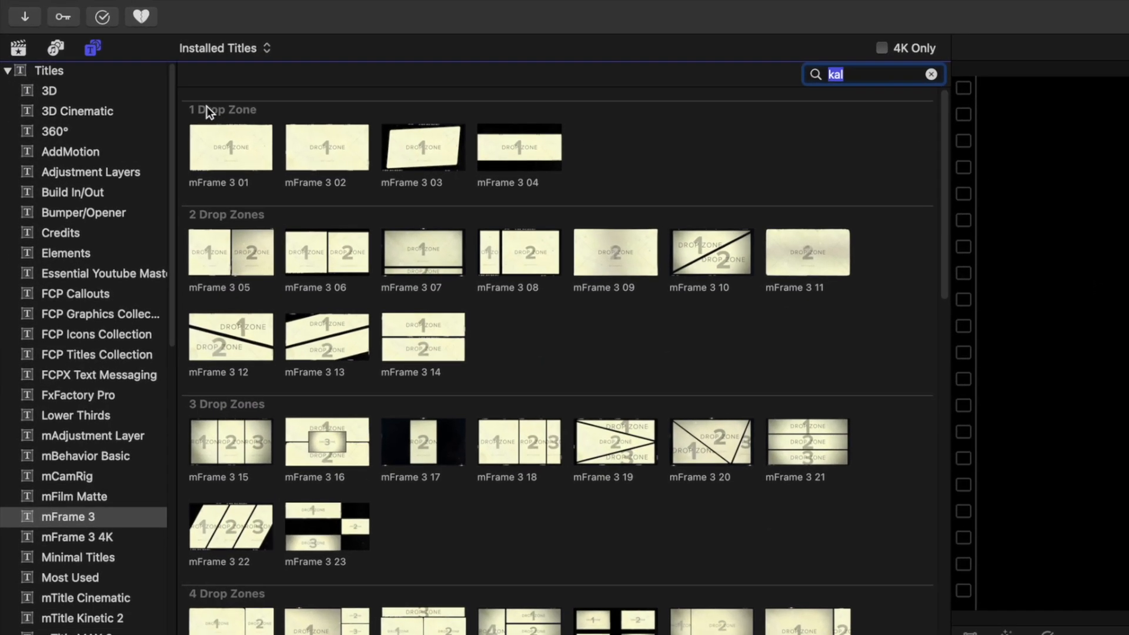
Step: Select and open a three-drop-zone mFrame 3 title template
click(518, 424)
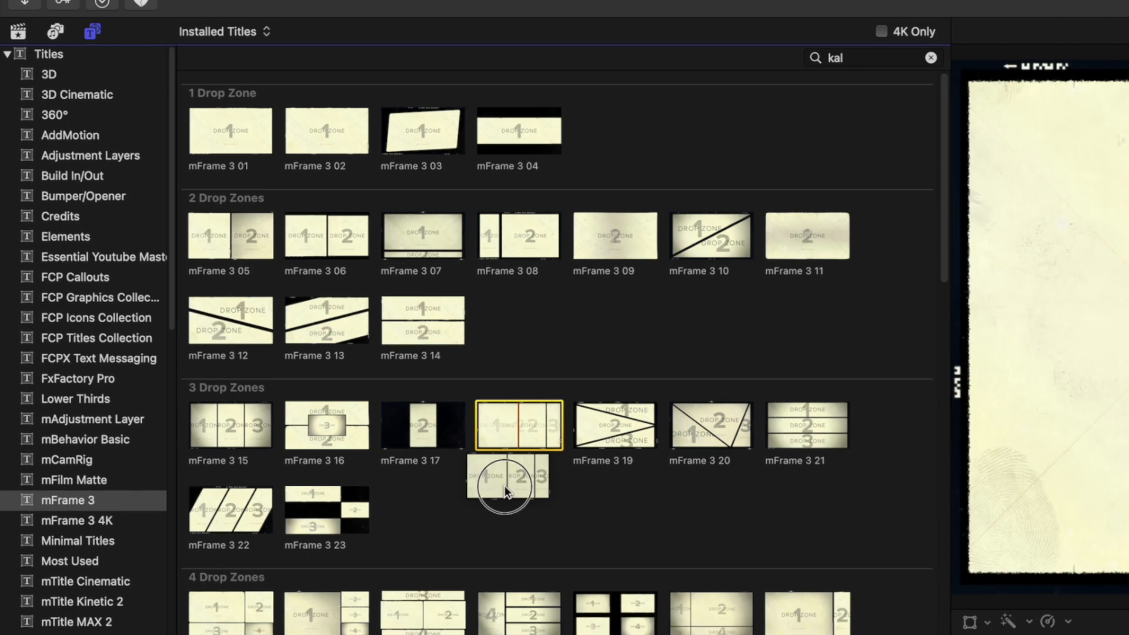
double_click(508, 475)
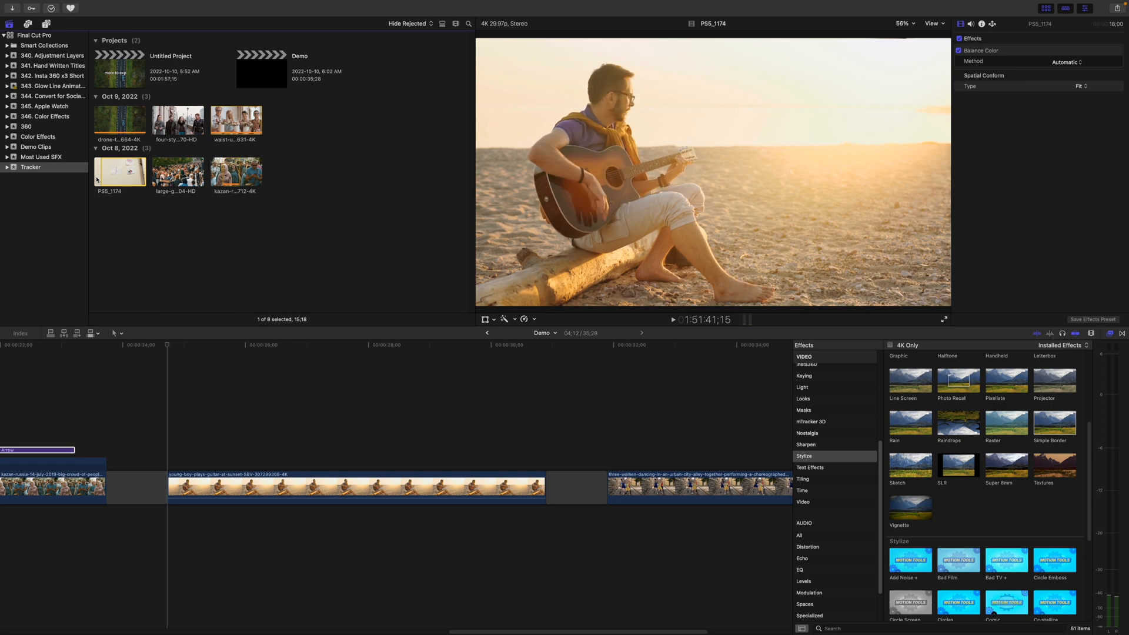
Step: Select the PS5_1174 handheld wall clip and set its tracker to Point Cloud
click(120, 171)
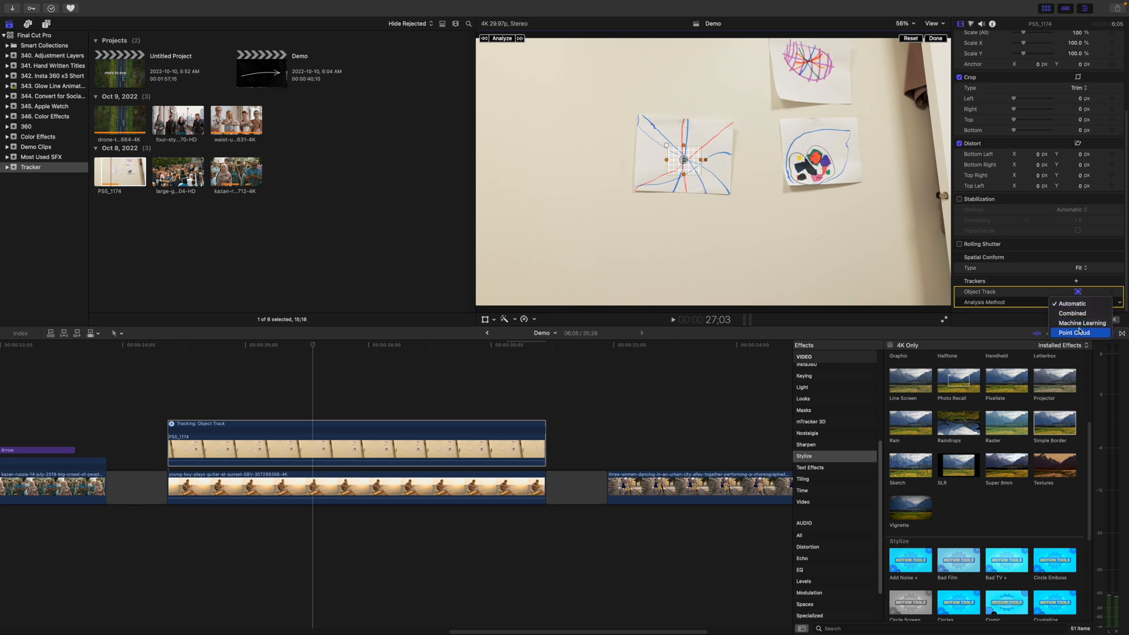
click(1074, 333)
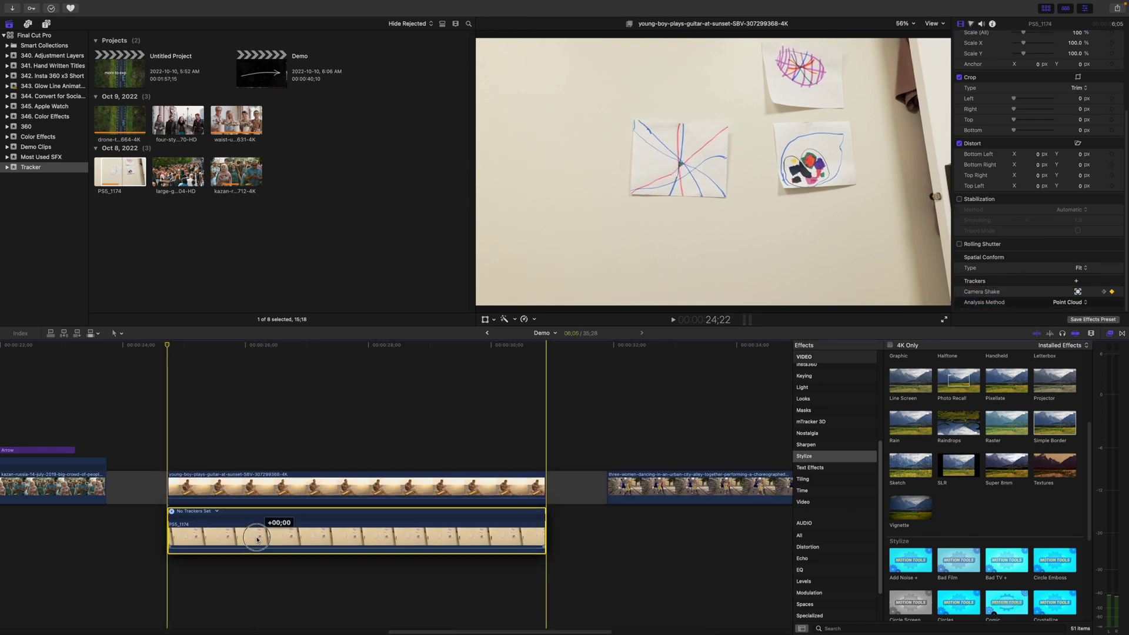
Step: Move PS5_1174 beneath the guitar clip and set the guitar's Tracker overlay to Camera Shake
click(264, 497)
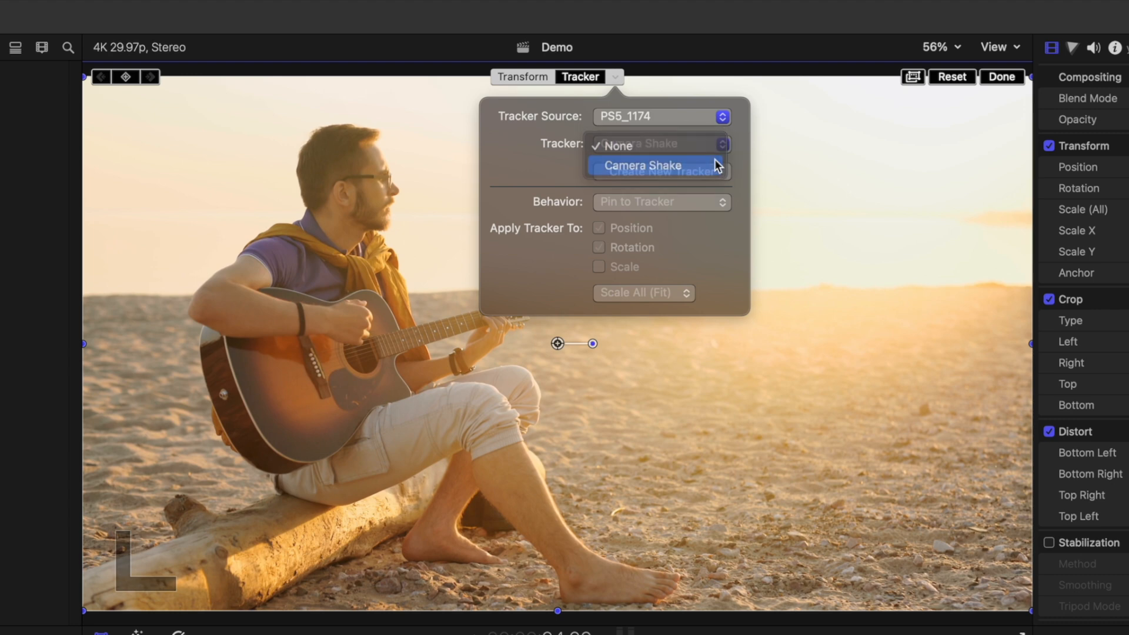
click(642, 164)
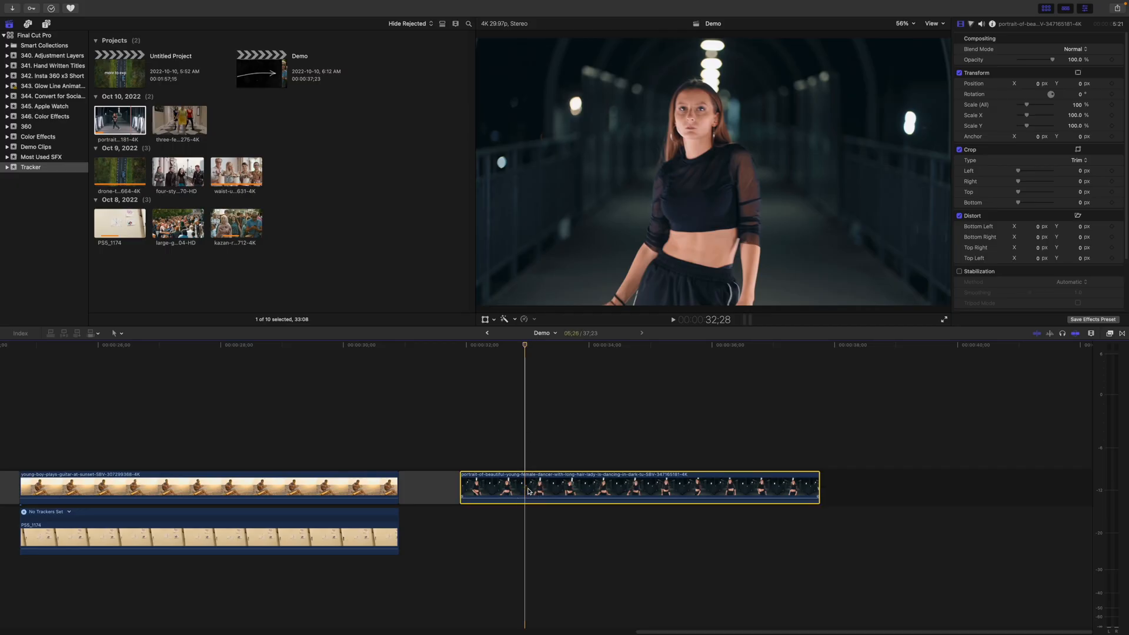
Step: Select the dancer clip and enter -100 in its Scale (All) field
click(1075, 301)
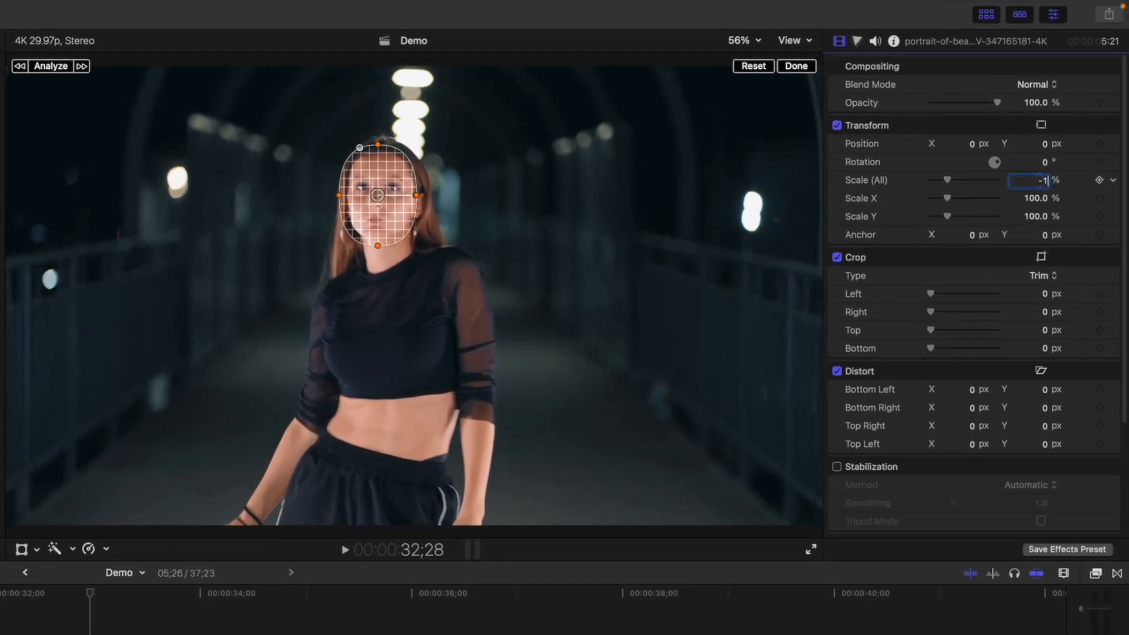
text(-100)
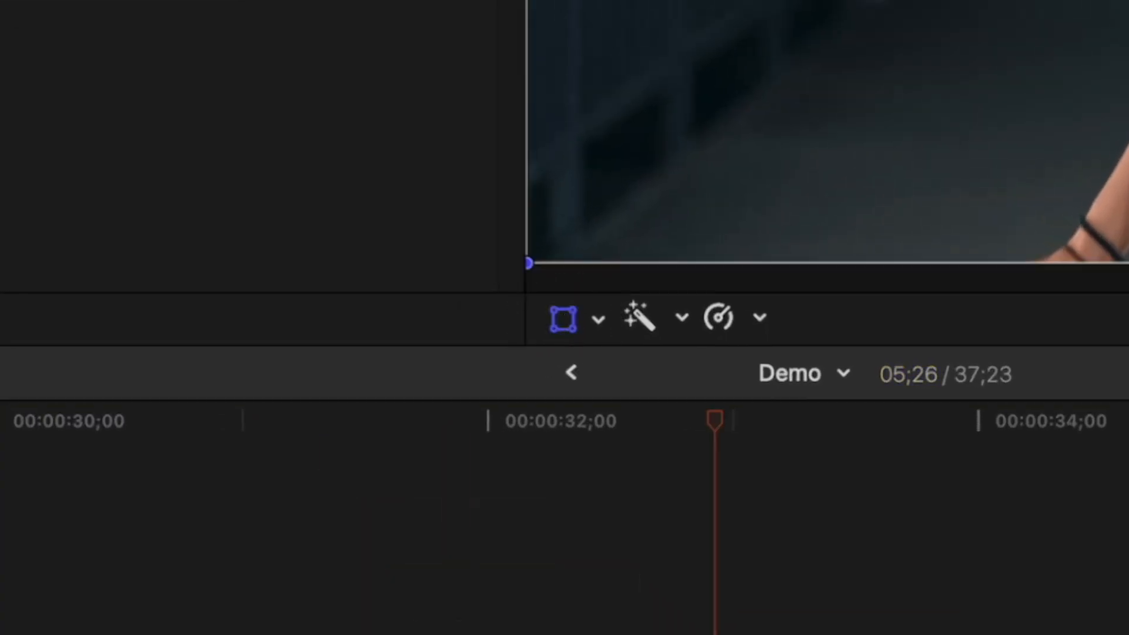
Step: Attach the dancer clip to its face Object Track with offset, then set Scale (All) to -130
click(590, 77)
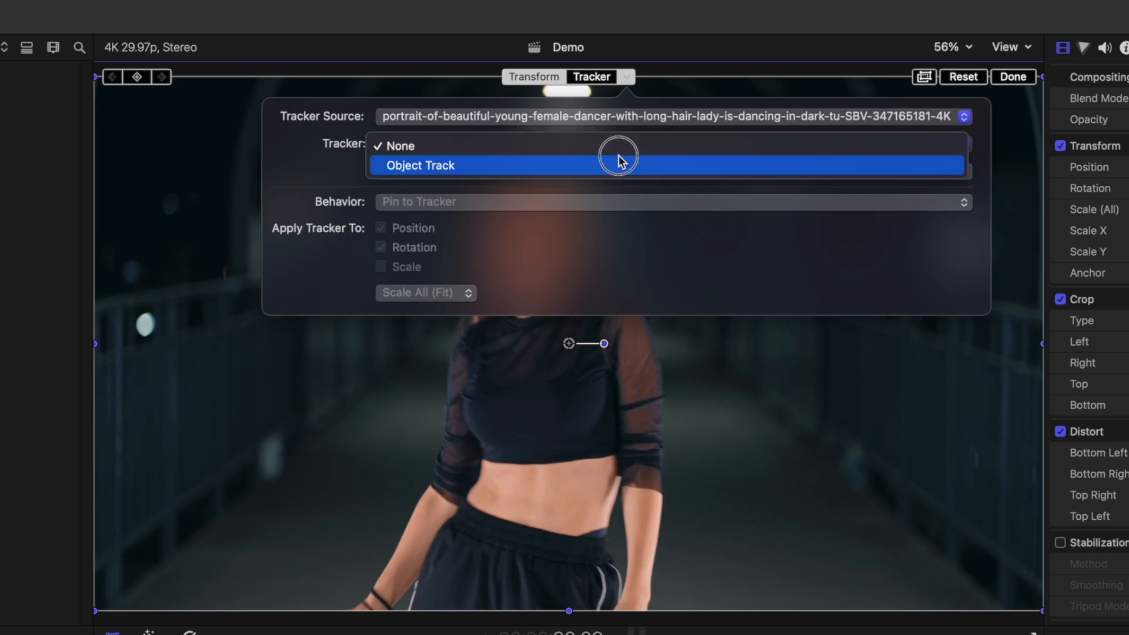
click(419, 165)
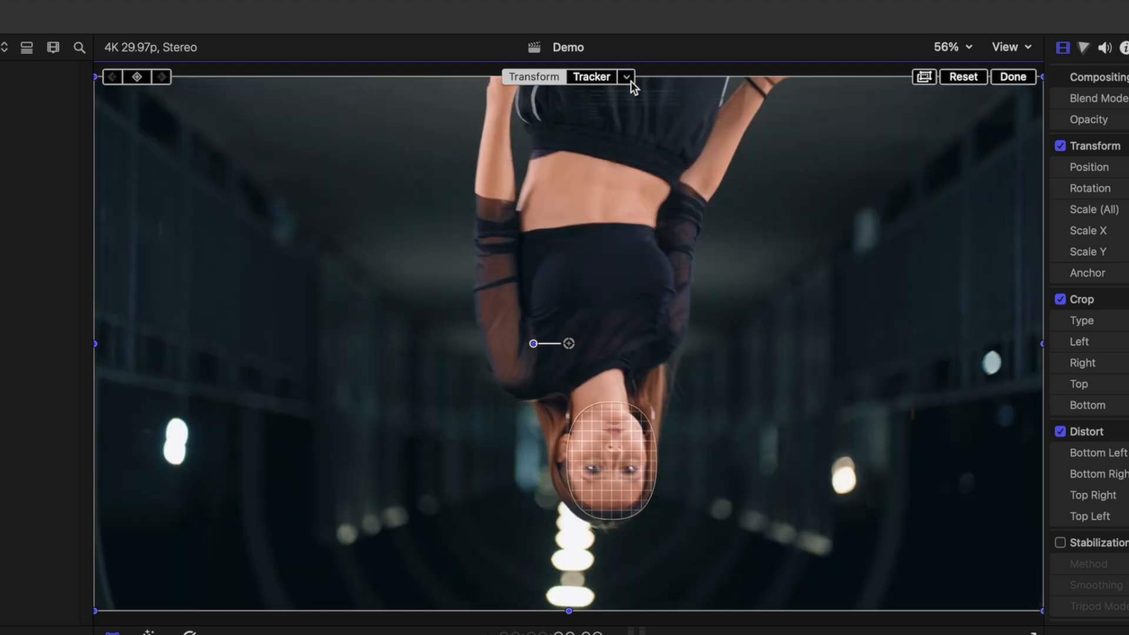
click(624, 77)
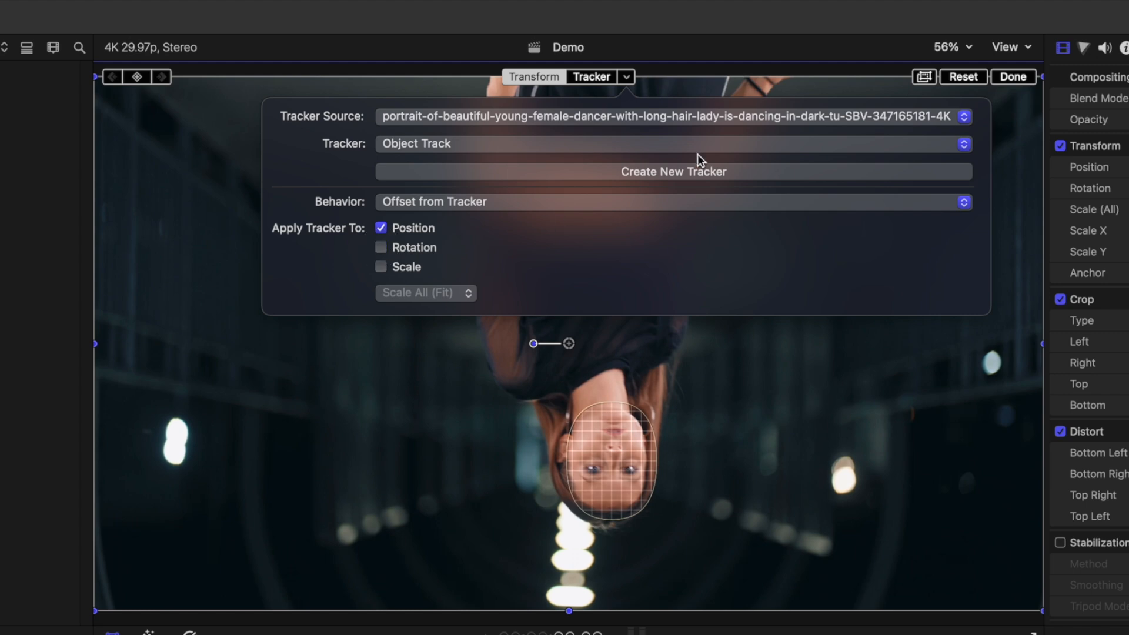
click(1013, 77)
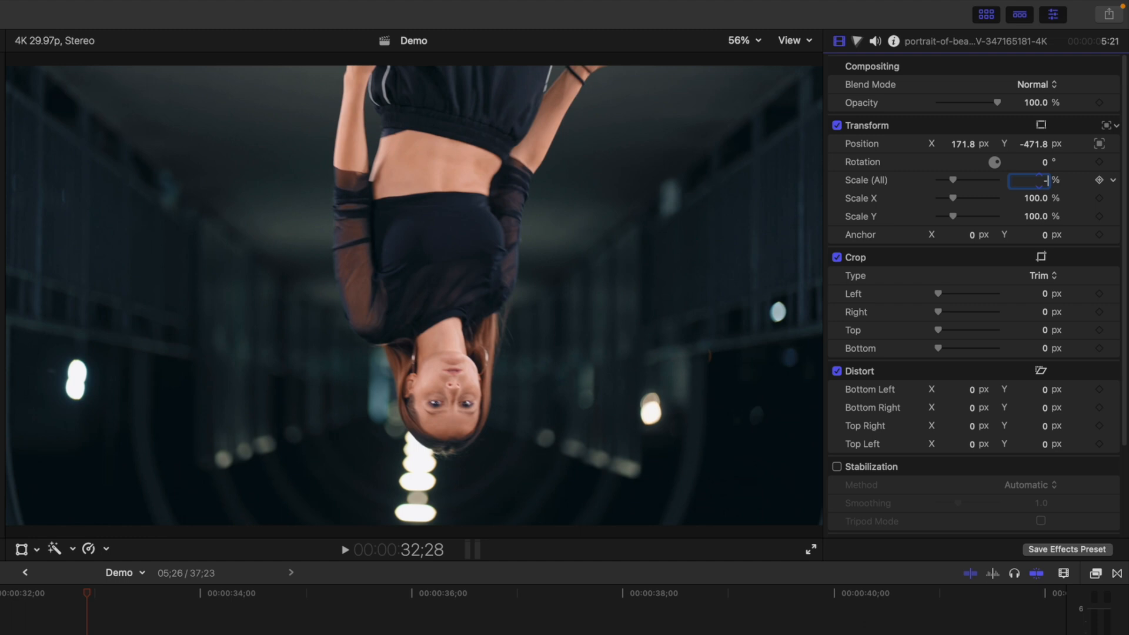
text(-130)
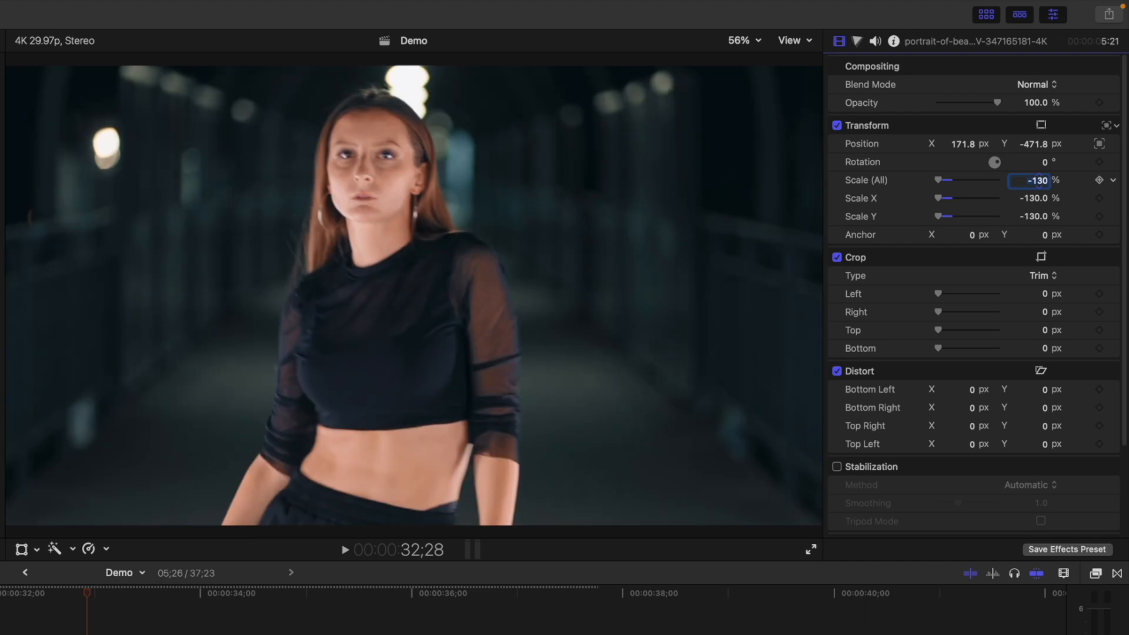